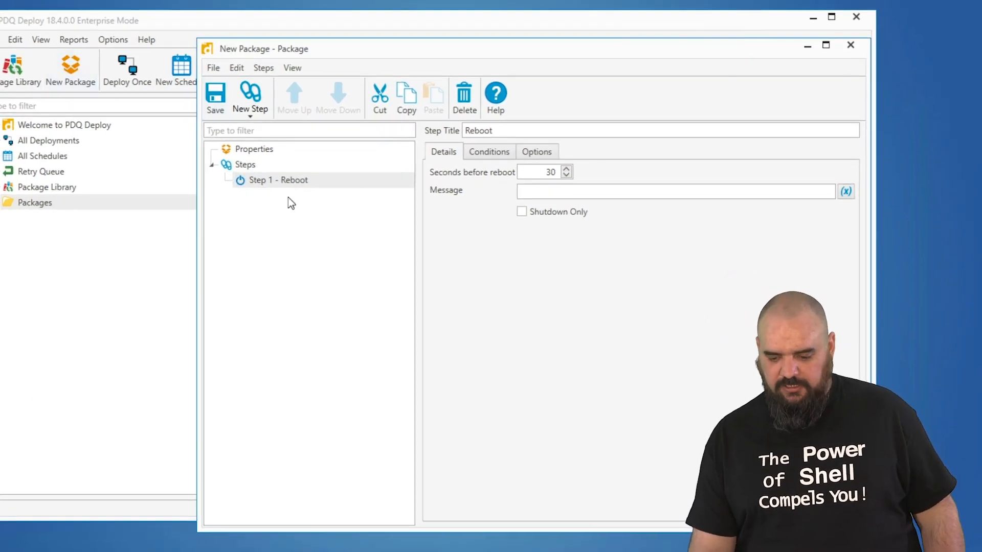
- Select the package's Steps node to list the step types available to add
click(244, 164)
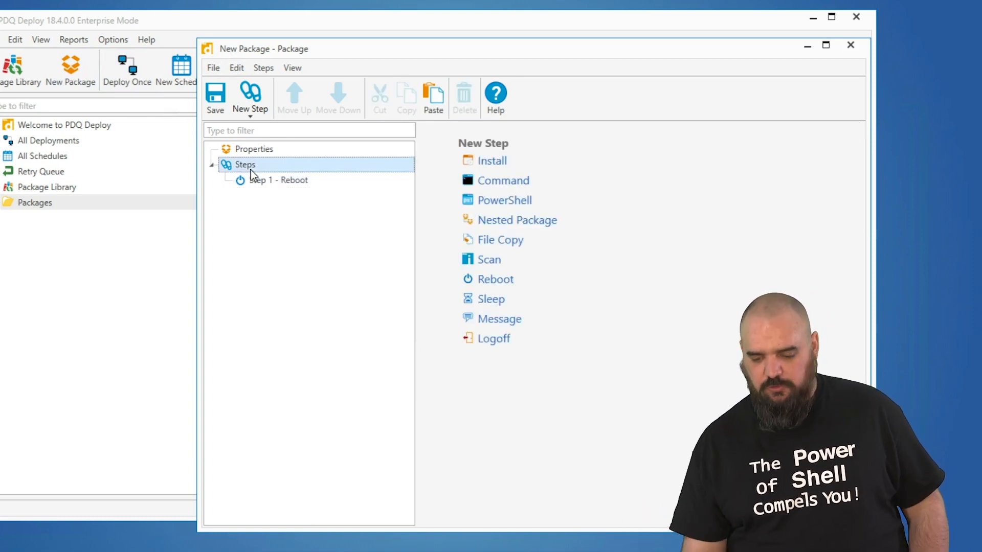
- Select 'Step 1 - Reboot' to view its 30-second delay, empty message, and Shutdown Only settings
click(278, 180)
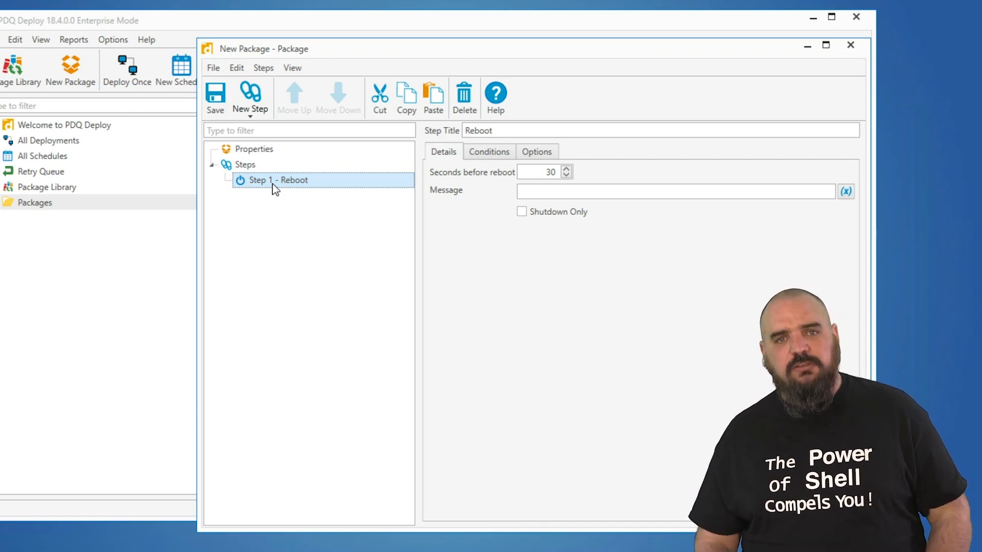
mouse_move(416, 251)
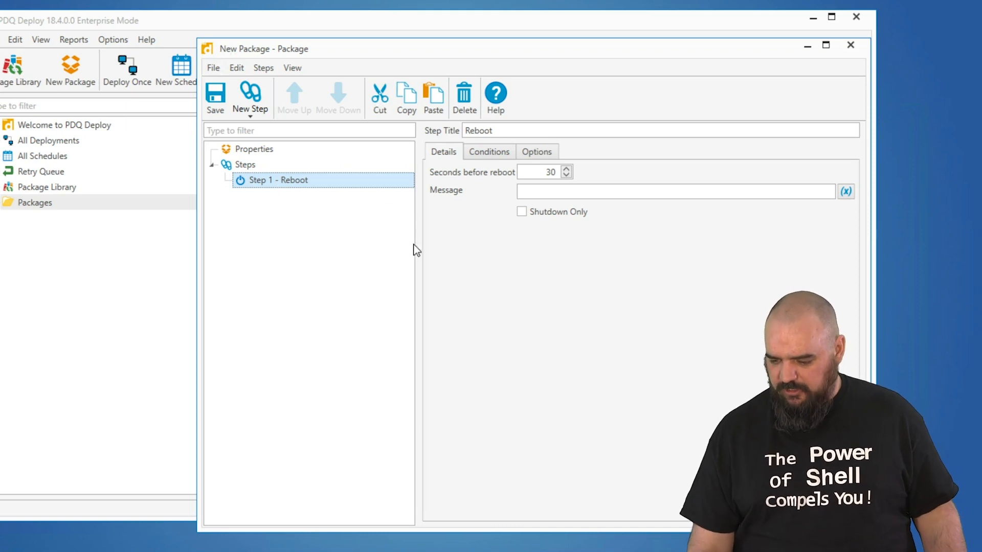